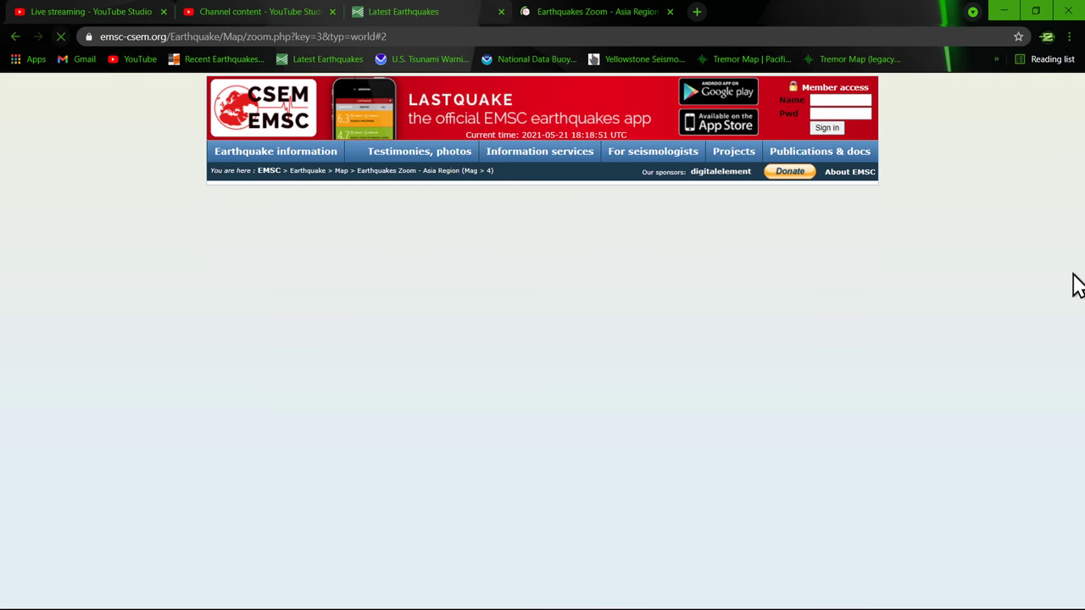
Scroll the EMSC Asia region page to the recent quake table led by the M6.8 Southern Qinghai event
scroll(down, 3)
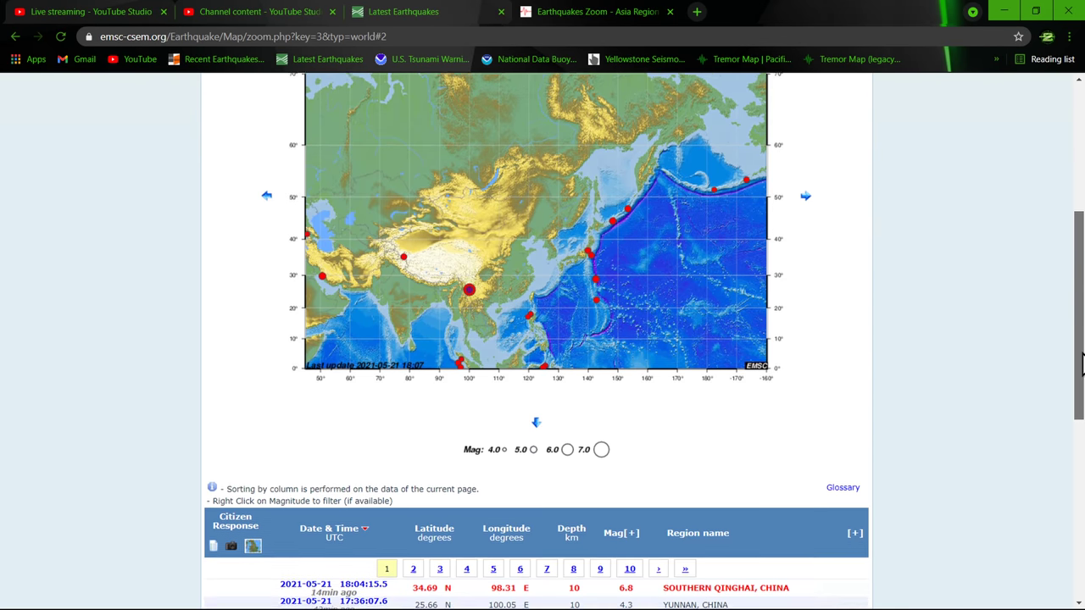
scroll(down, 3)
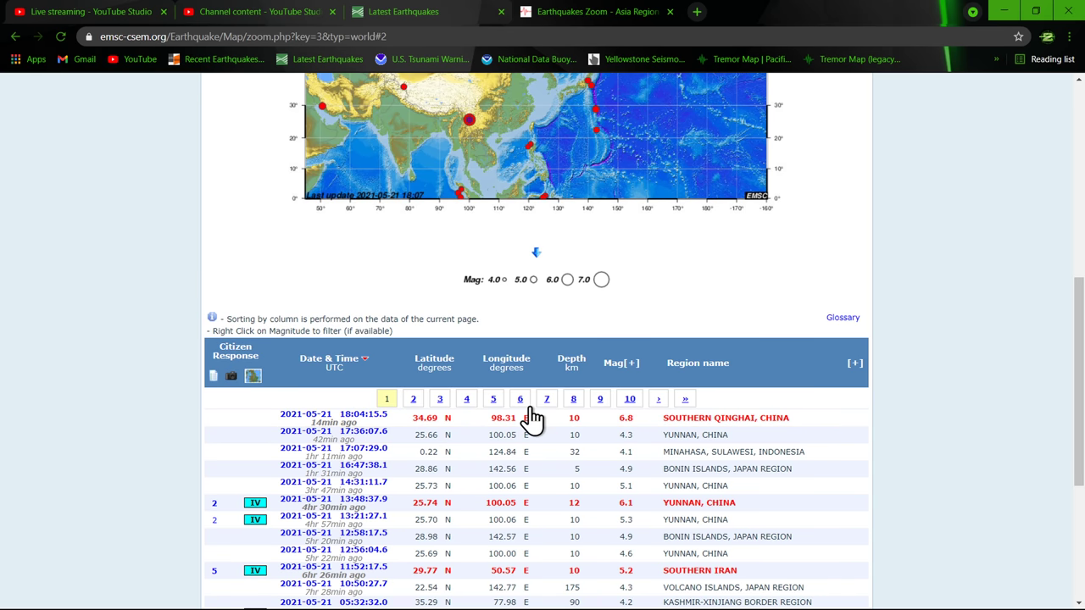
mouse_move(879, 439)
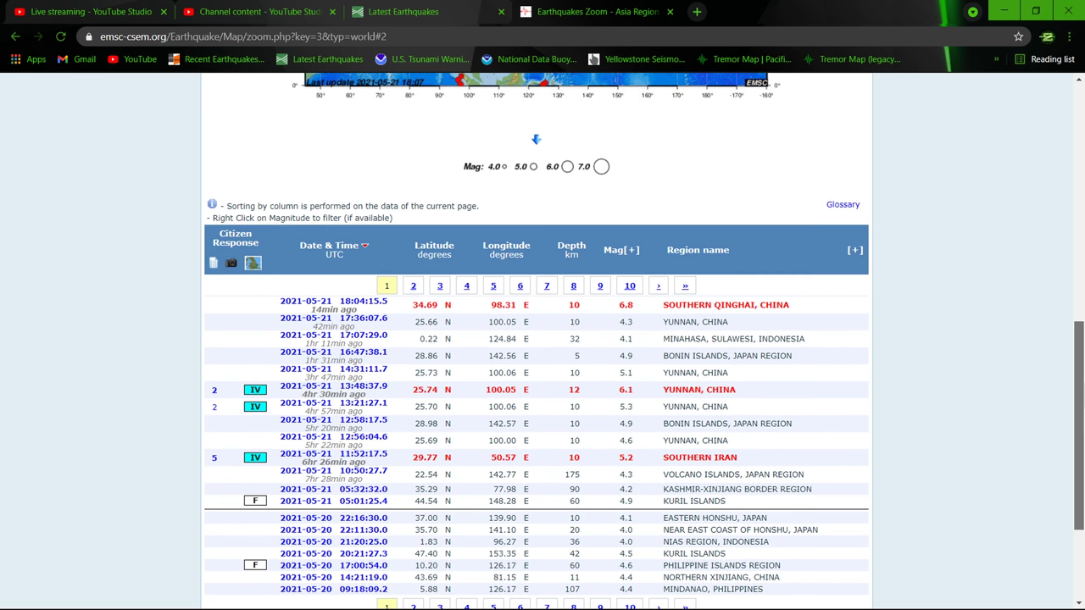
scroll(down, 3)
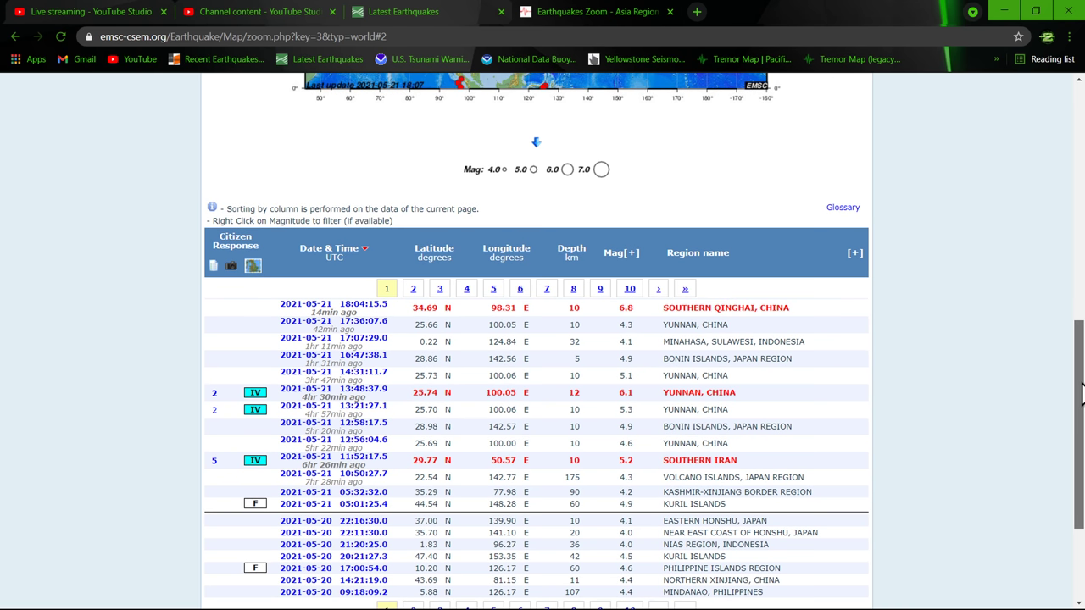
click(700, 403)
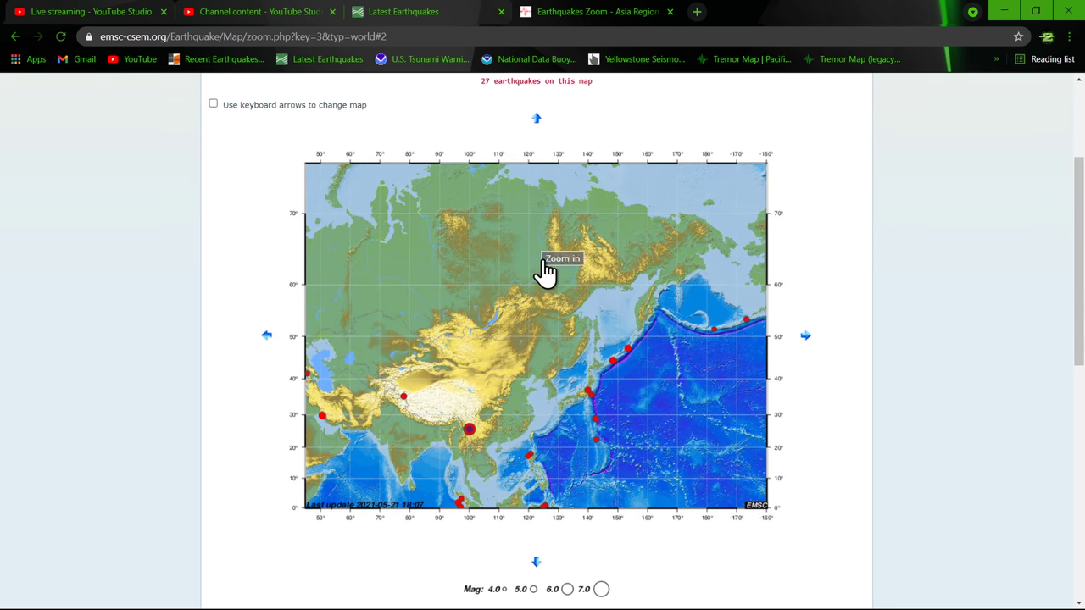
scroll(down, 3)
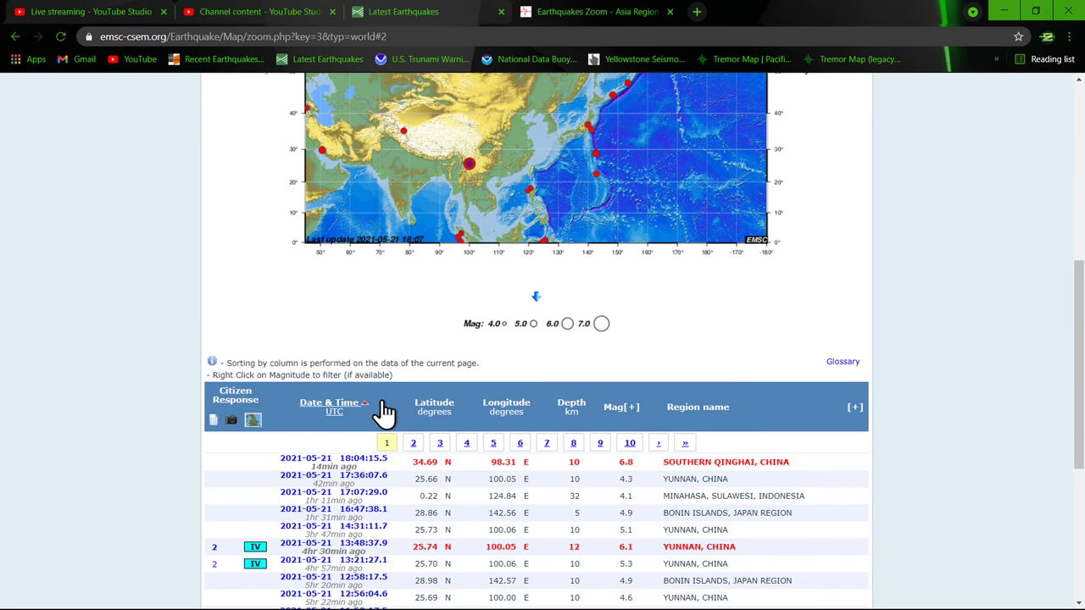
View the M6.9 Southern Qinghai, China summary page, then go back
click(725, 462)
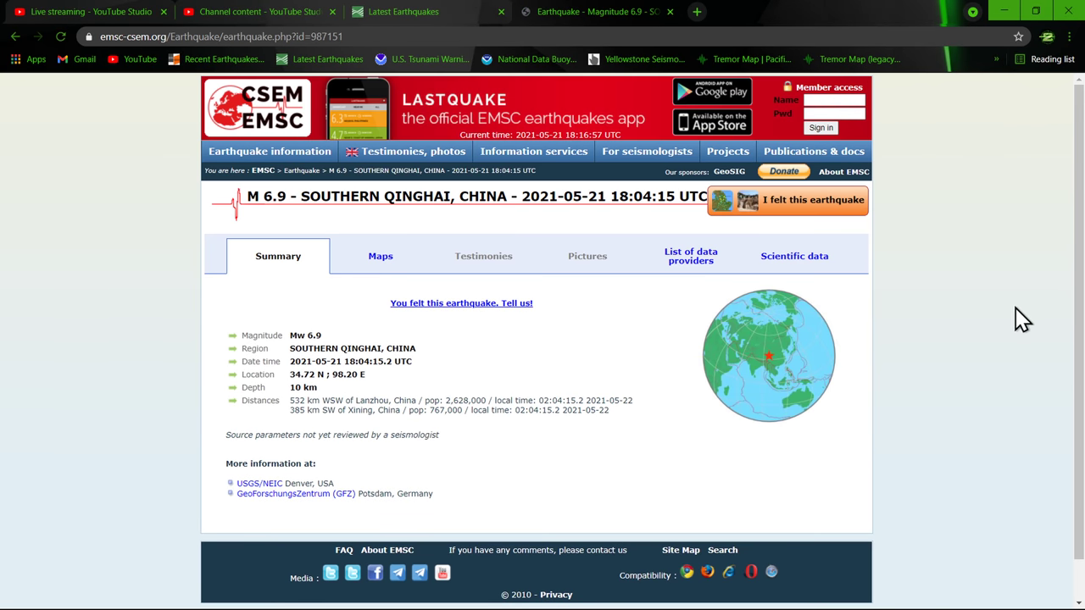
mouse_move(330, 346)
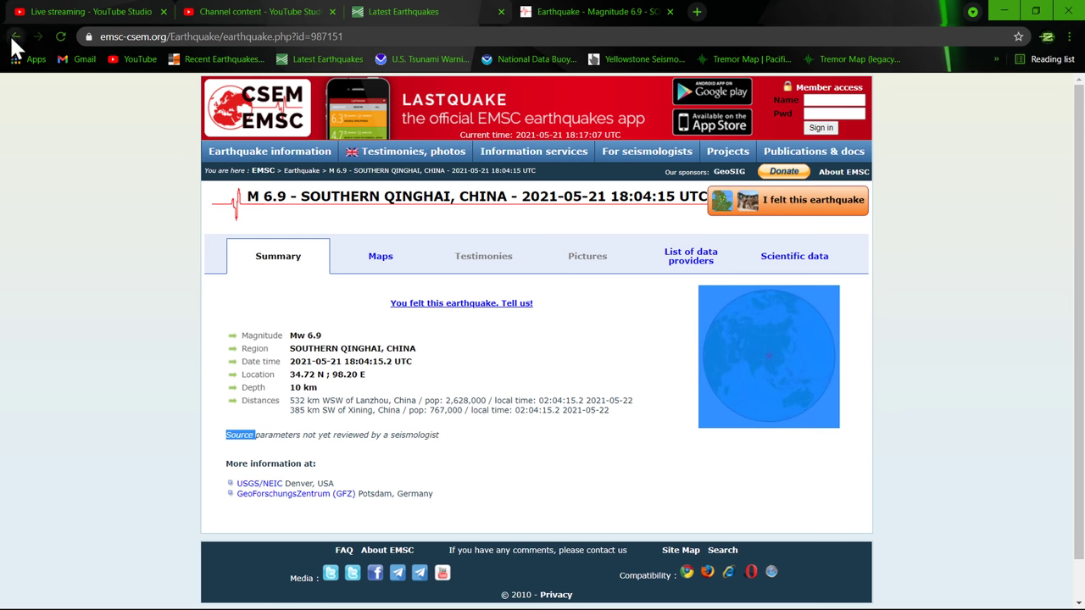
click(593, 12)
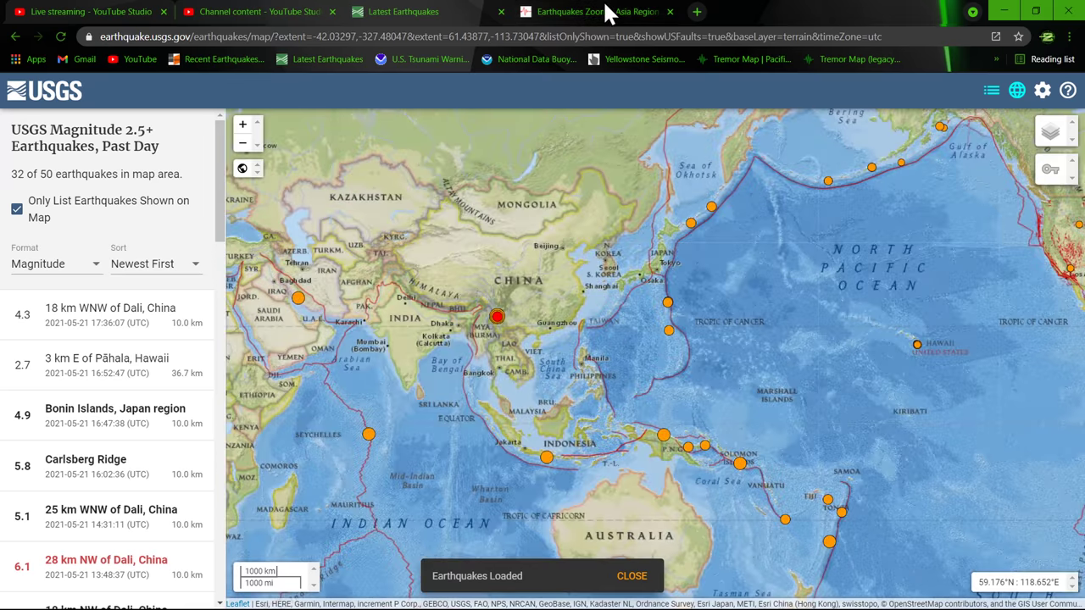
Return from the USGS past-day map to EMSC's Asia region page showing 27 M4+ quakes
click(593, 11)
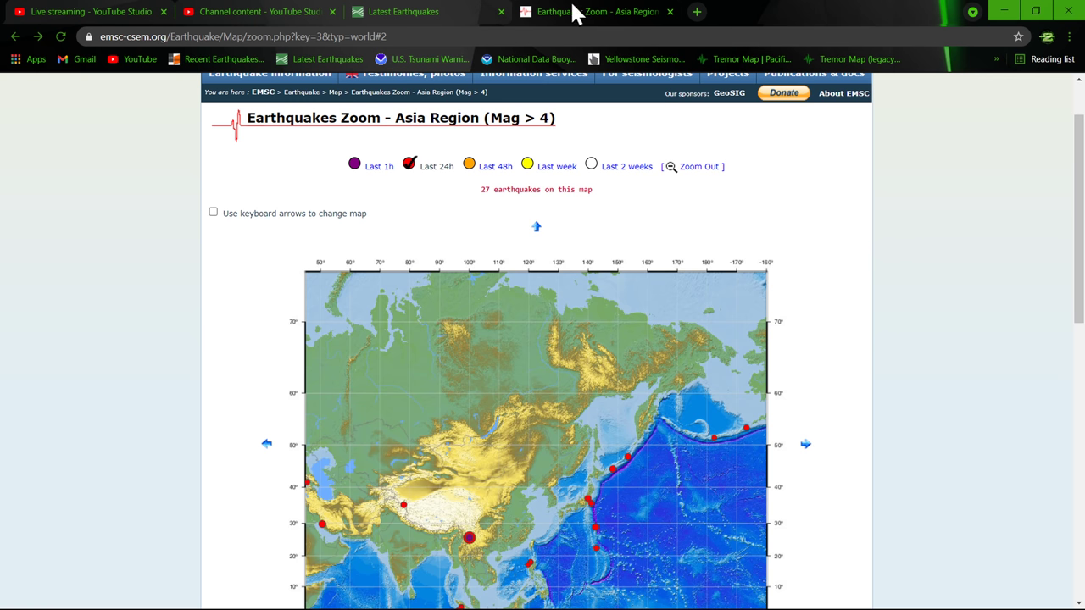
mouse_move(436, 14)
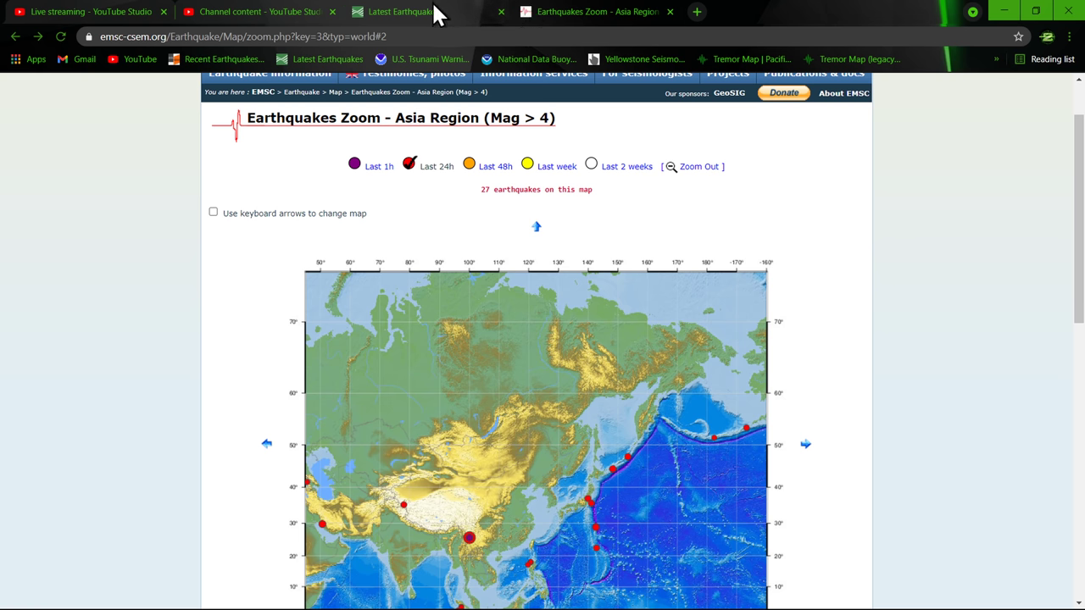
mouse_move(566, 12)
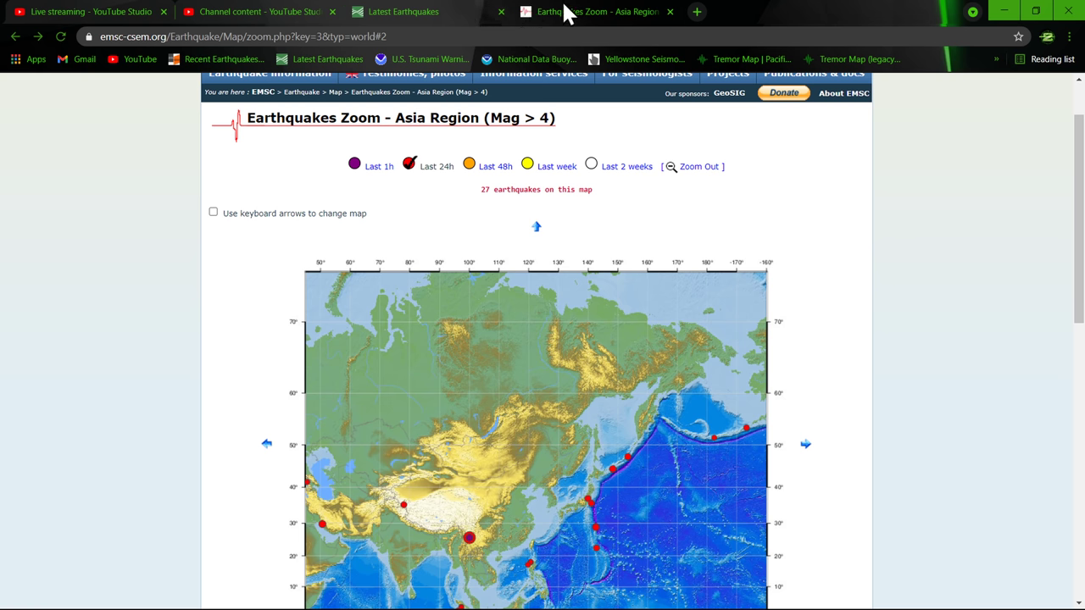
Scroll between the EMSC Asia map and its earthquake table, selecting a quake row
scroll(down, 3)
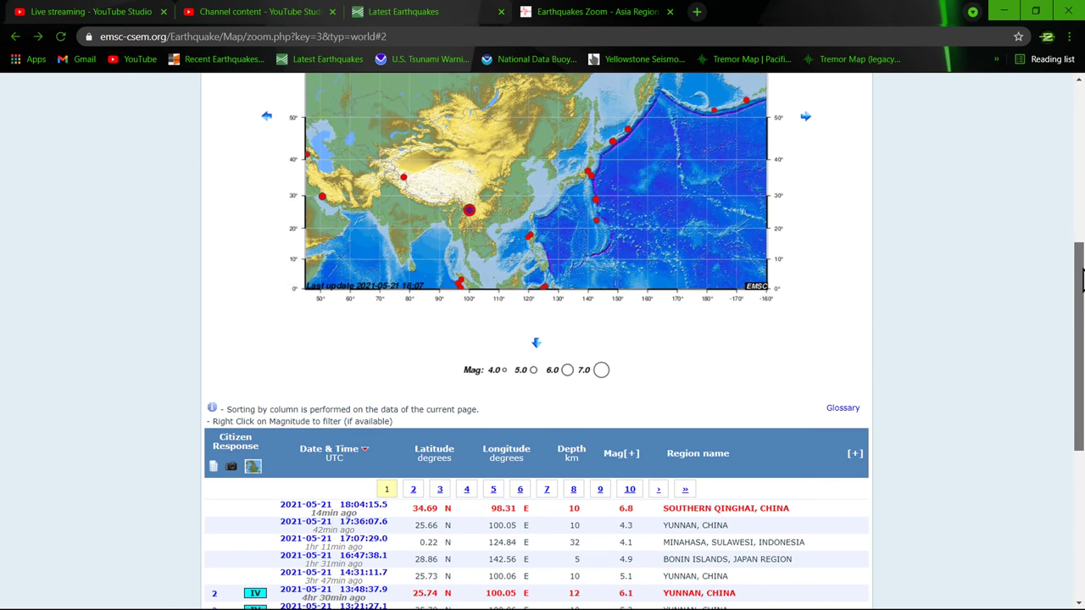
scroll(down, 3)
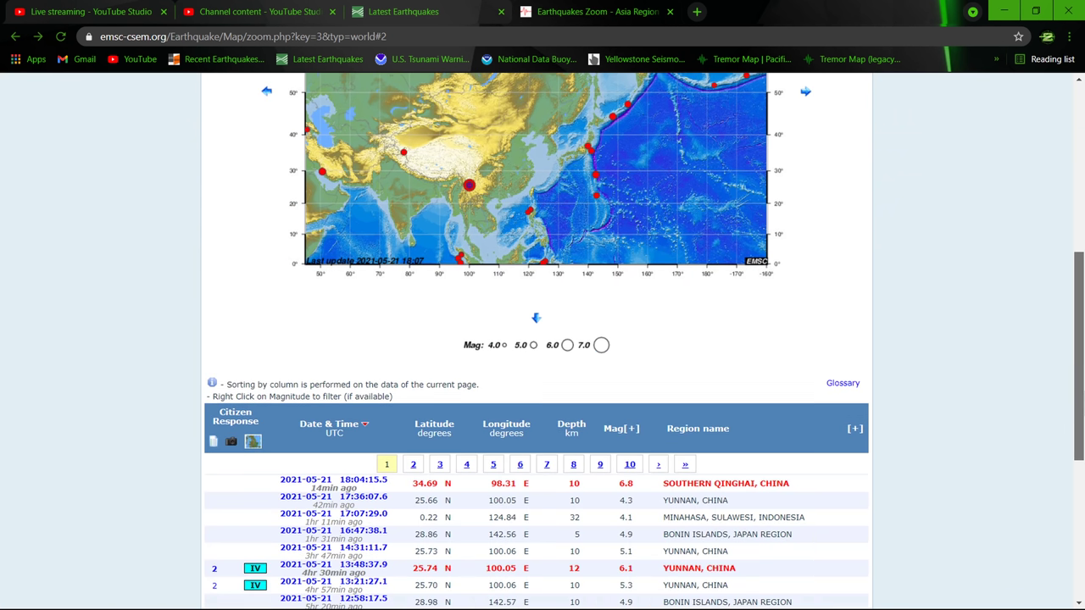
click(725, 481)
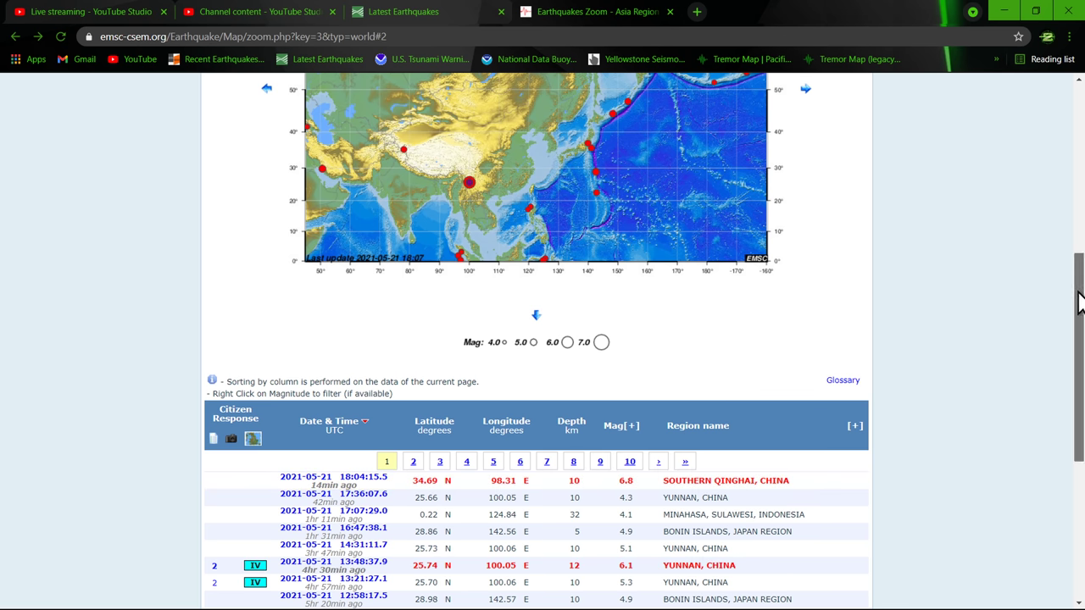
scroll(down, 3)
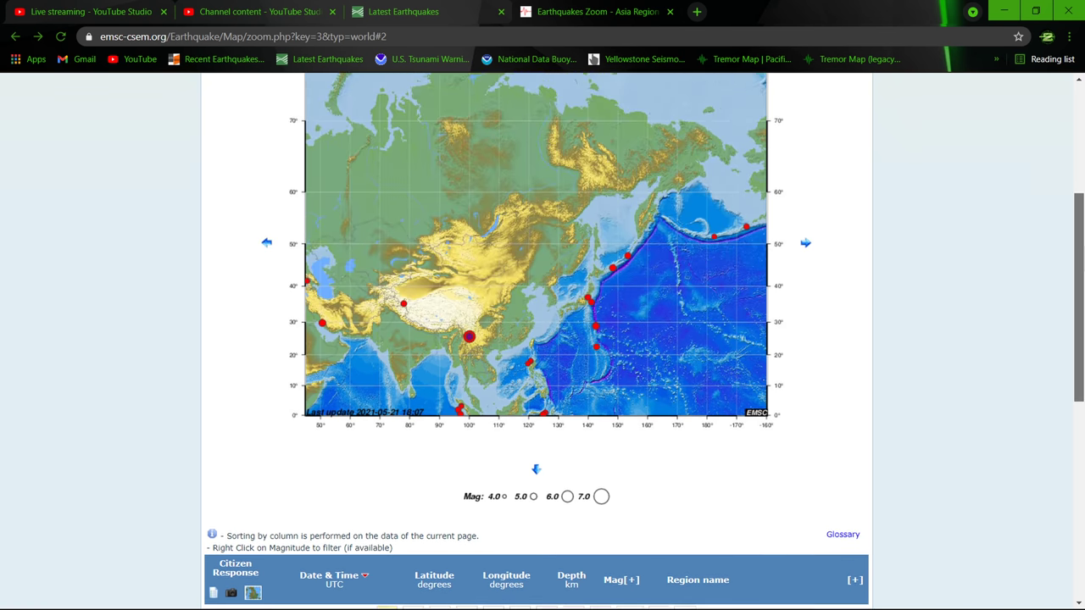
scroll(up, 3)
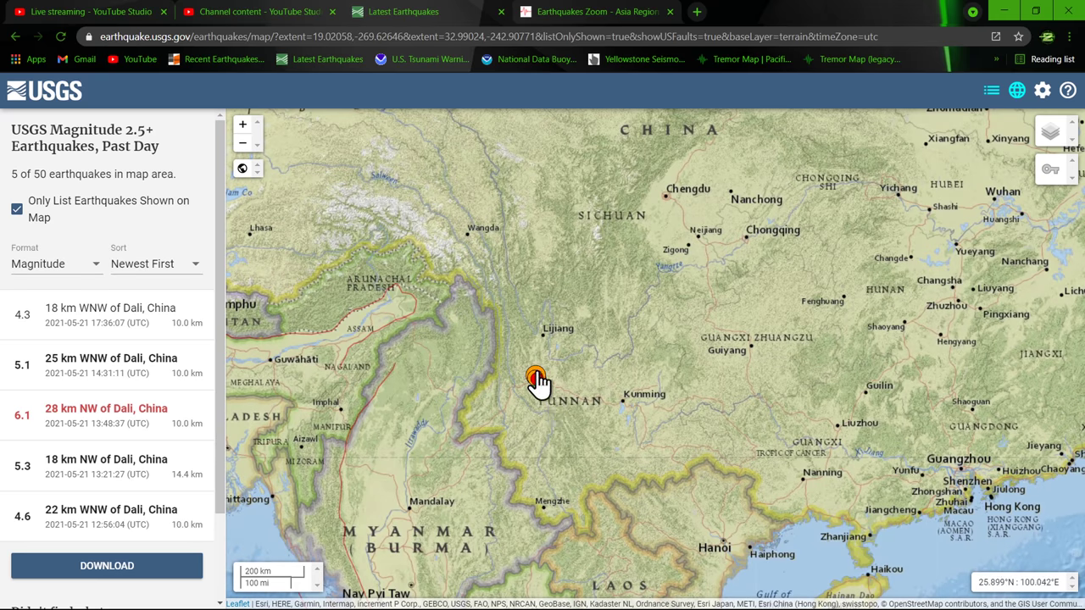
mouse_move(464, 366)
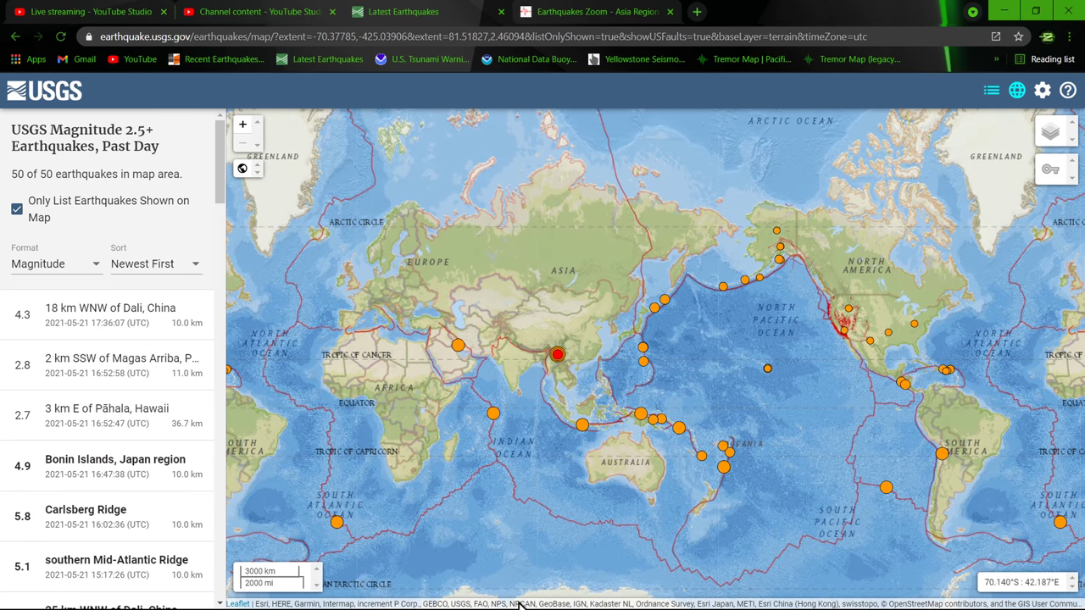
mouse_move(694, 468)
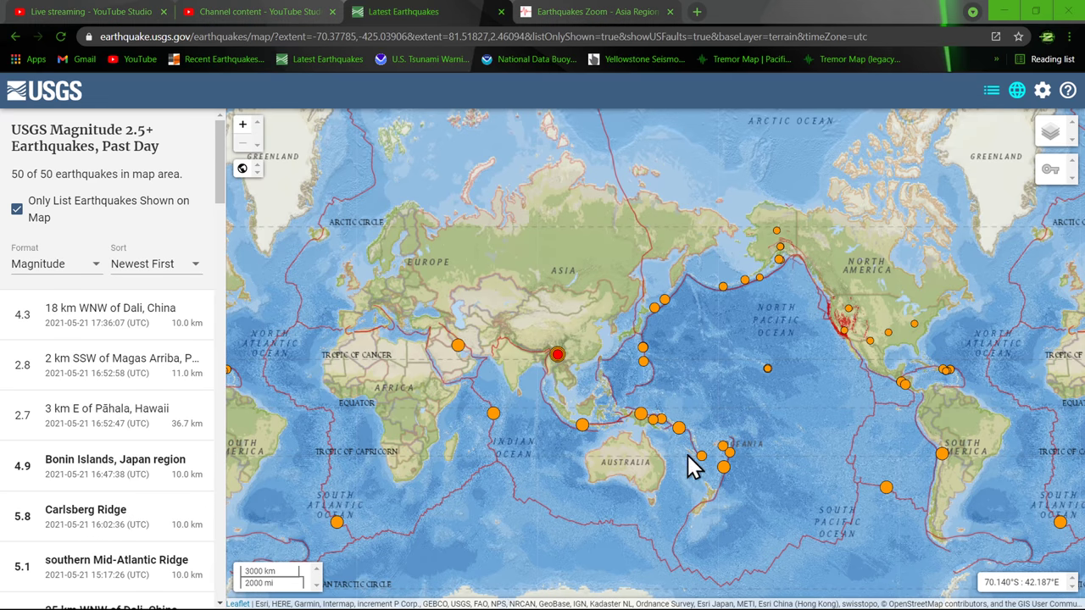
mouse_move(392, 428)
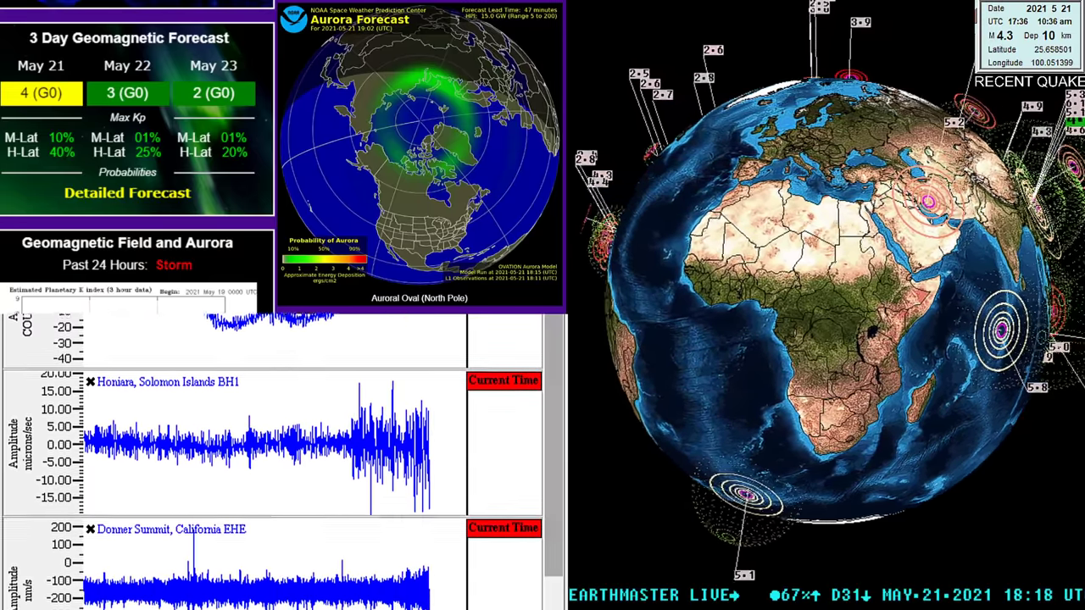
Scroll the Earthmaster Live seismogram panel while the dashboard streams
scroll(down, 3)
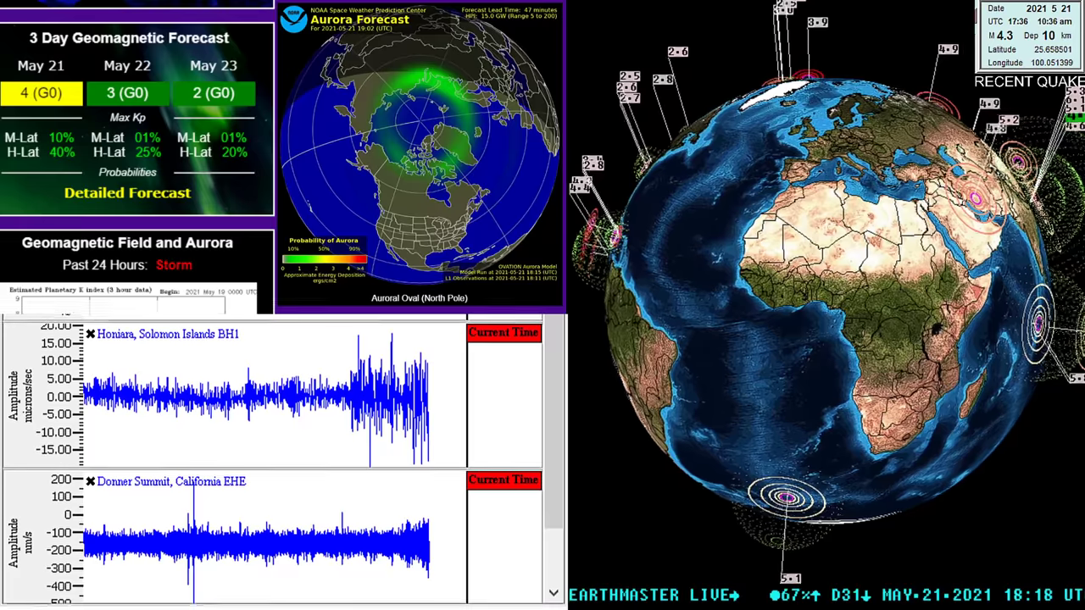